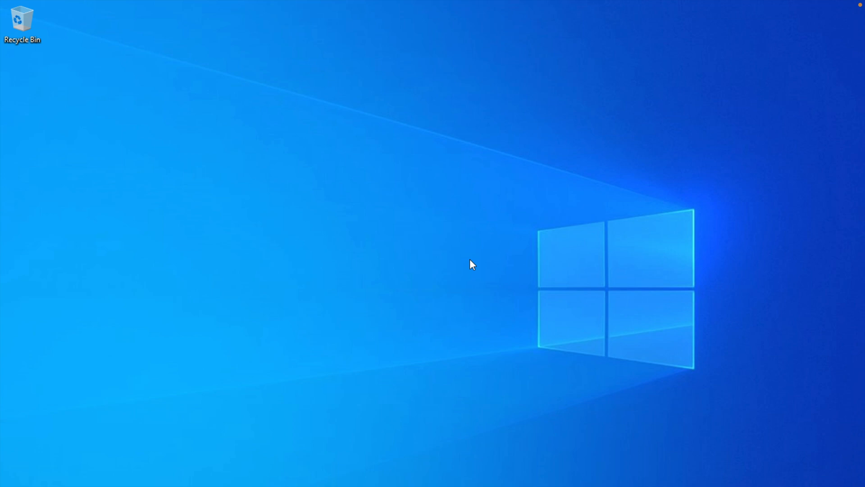
{"action": "mouse_move", "coordinate": [293, 225]}
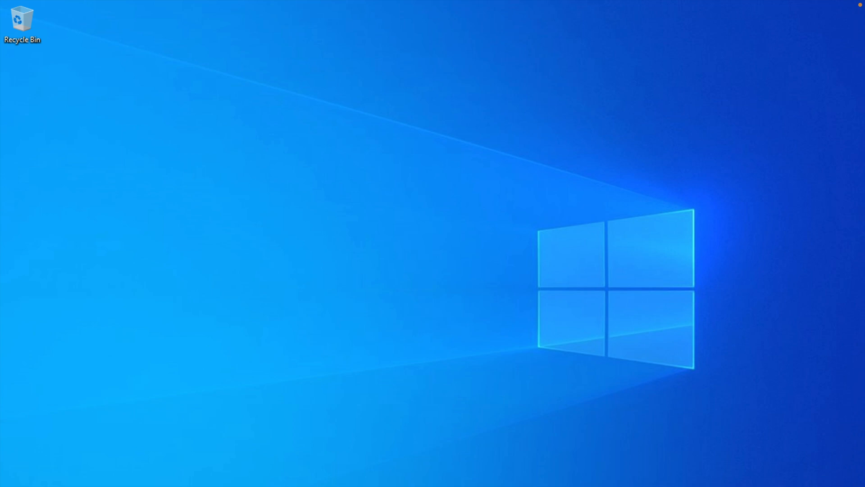
{"action": "mouse_move", "coordinate": [176, 459]}
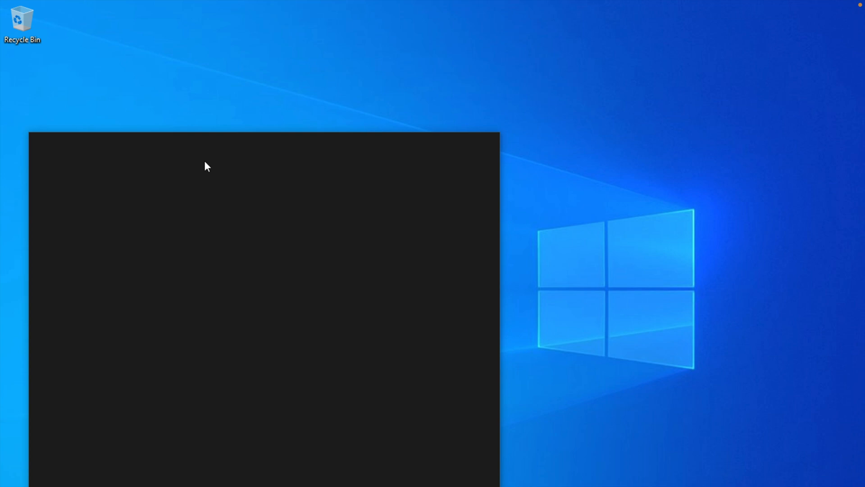
Close the Camera app after the no-camera error and check the VM's Input and Devices menus.
{"action": "type", "text": "camer"}
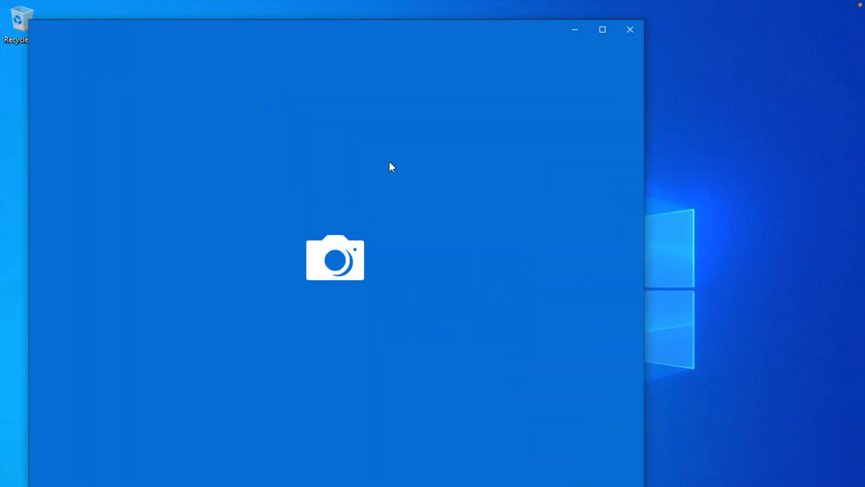
{"action": "mouse_move", "coordinate": [393, 156]}
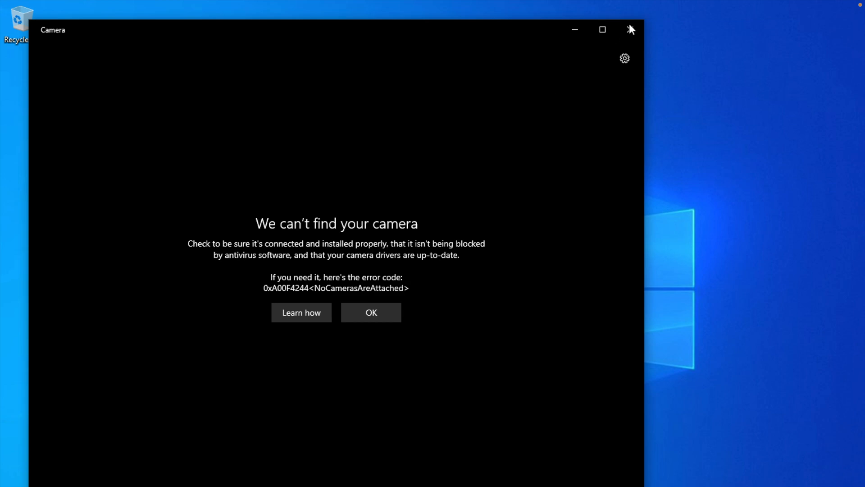
{"action": "left_click", "coordinate": [630, 29]}
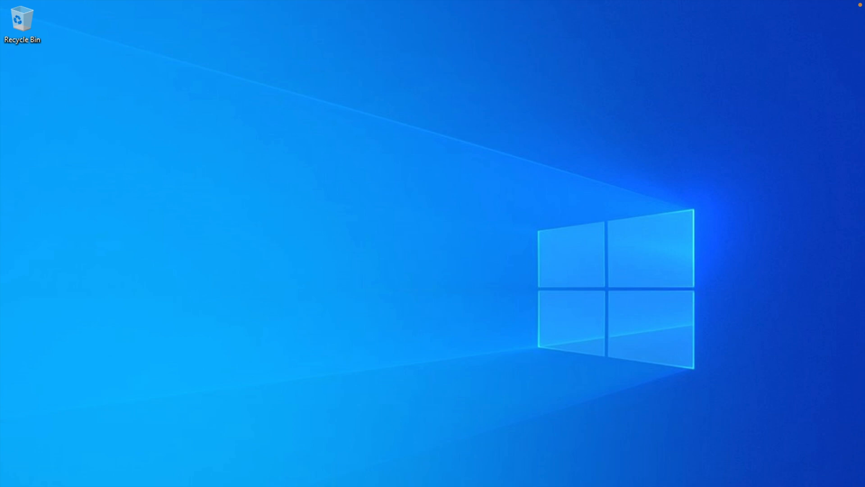
{"action": "left_click", "coordinate": [181, 6]}
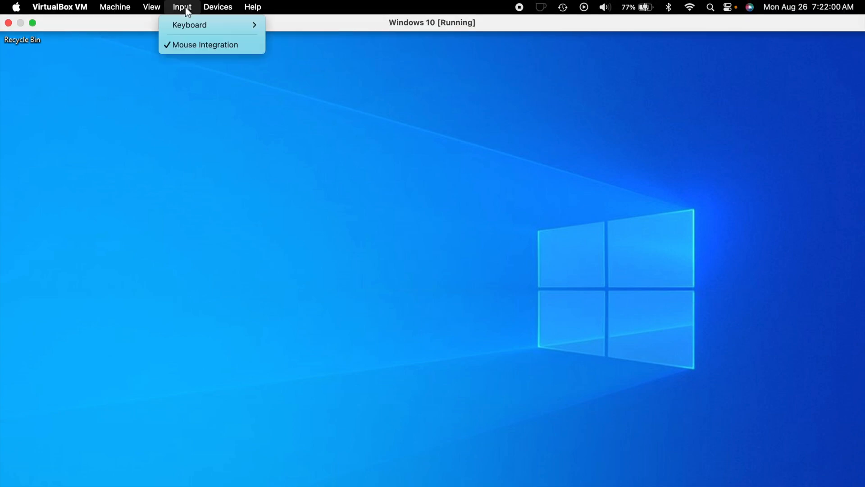
{"action": "left_click", "coordinate": [217, 7]}
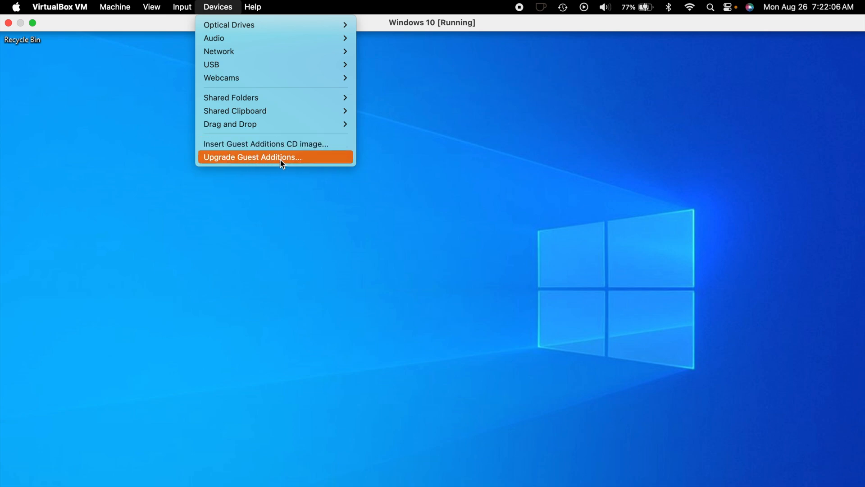
{"action": "left_click", "coordinate": [252, 157]}
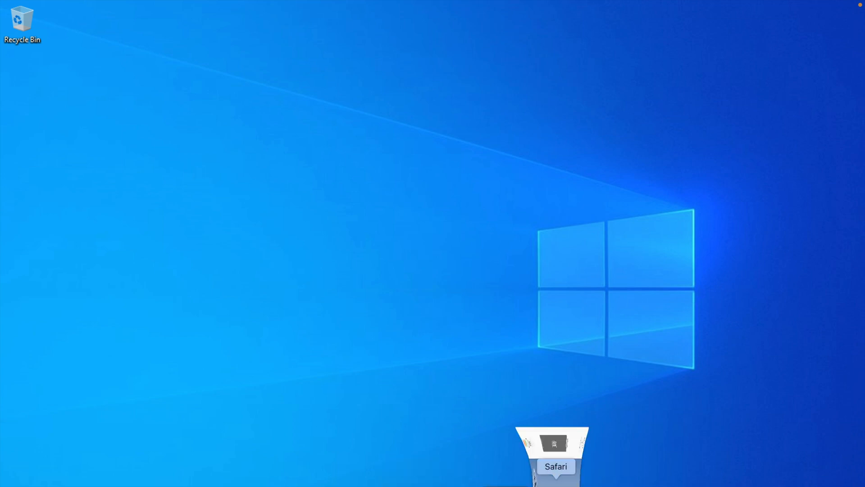
Download the VirtualBox 7.0.20 Extension Pack from virtualbox.org in Safari and reveal it in Downloads.
{"action": "left_click", "coordinate": [556, 444]}
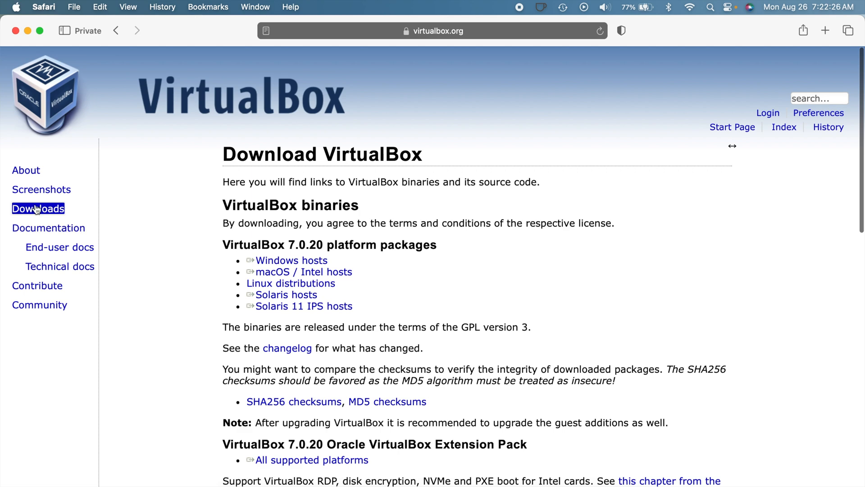
{"action": "scroll", "scroll_direction": "down", "scroll_amount": 3}
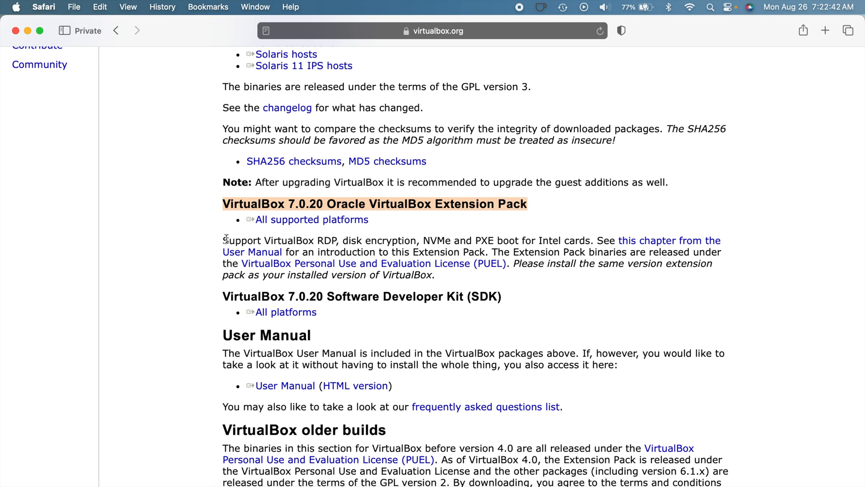
{"action": "left_click", "coordinate": [311, 219]}
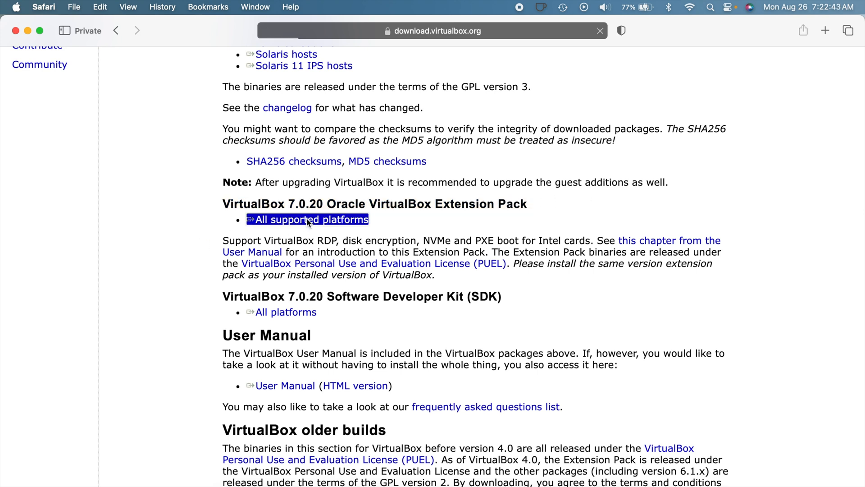
{"action": "left_click", "coordinate": [312, 219]}
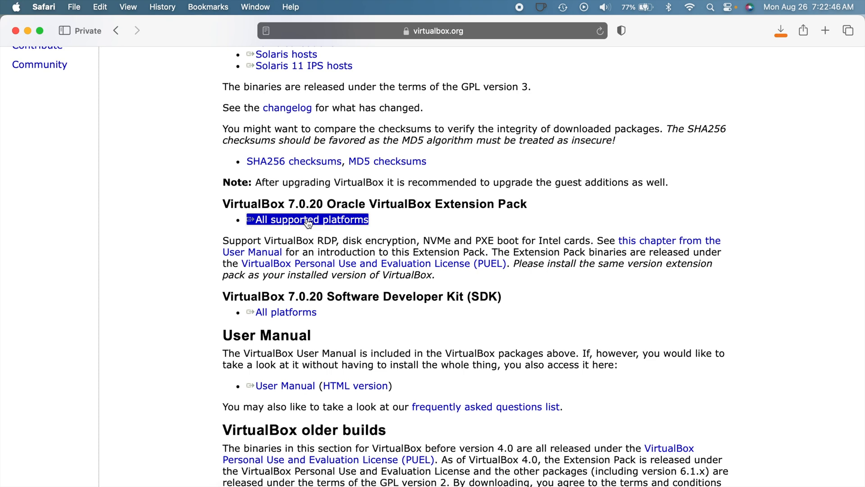
{"action": "left_click", "coordinate": [306, 219]}
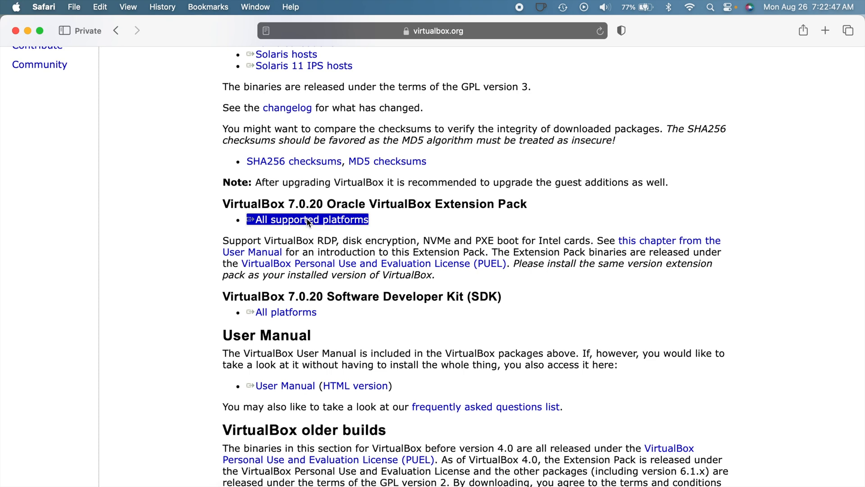
{"action": "left_click", "coordinate": [307, 219]}
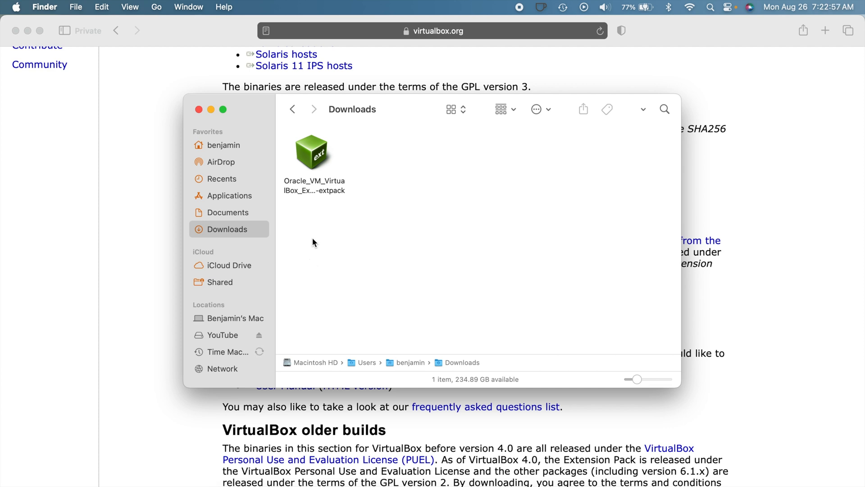
Open the .vbox-extpack file from Downloads and decline reinstalling the already-installed version.
{"action": "left_click", "coordinate": [313, 153]}
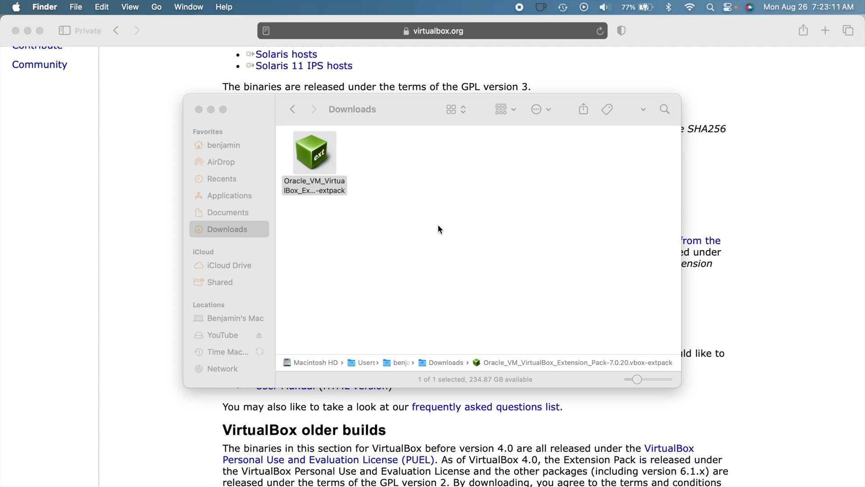
{"action": "double_click", "coordinate": [313, 153]}
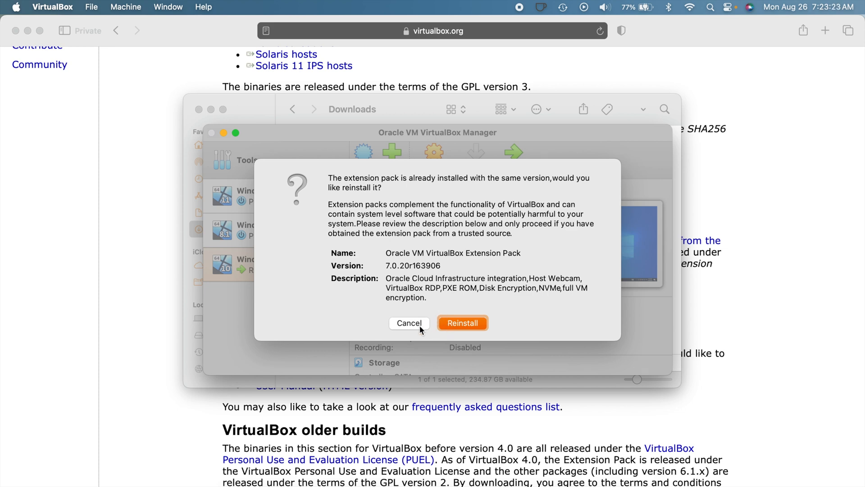
{"action": "left_click", "coordinate": [409, 323]}
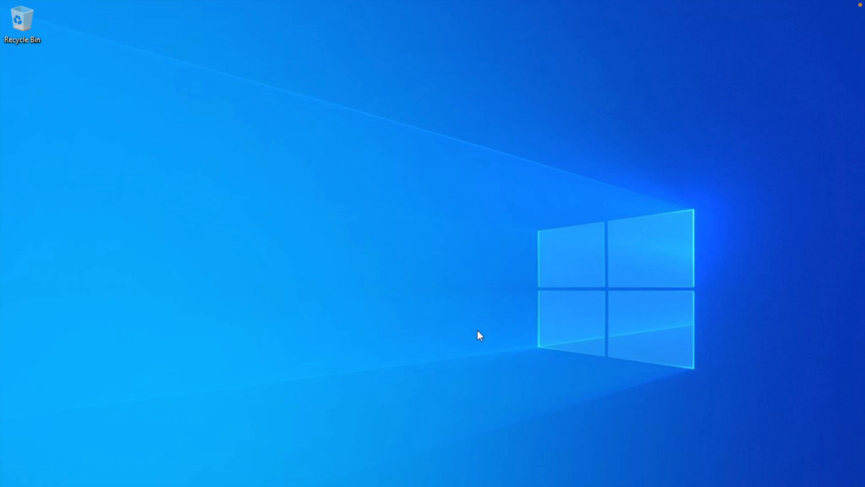
{"action": "mouse_move", "coordinate": [253, 11]}
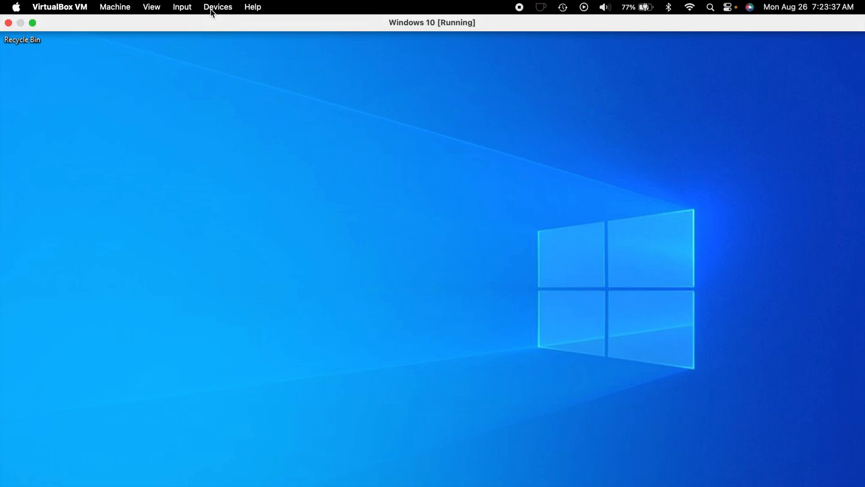
Attach the host's FaceTime HD Camera (Built-in) to the VM via Devices > Webcams.
{"action": "left_click", "coordinate": [218, 7]}
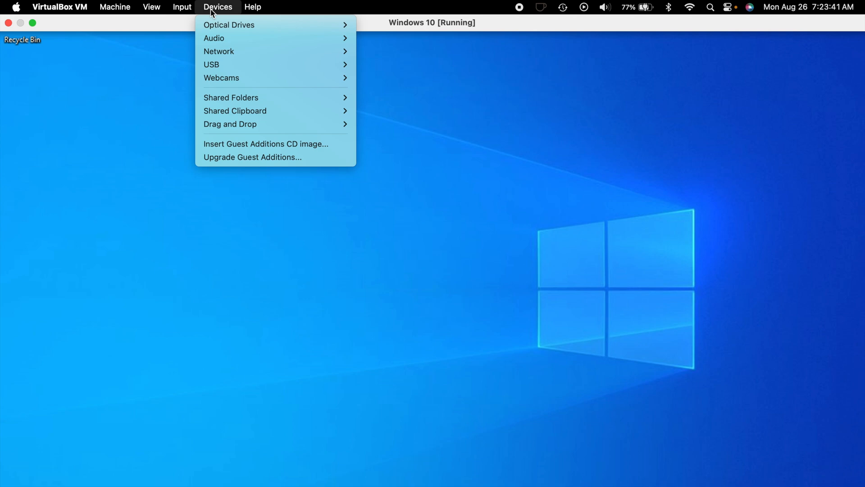
{"action": "mouse_move", "coordinate": [271, 78]}
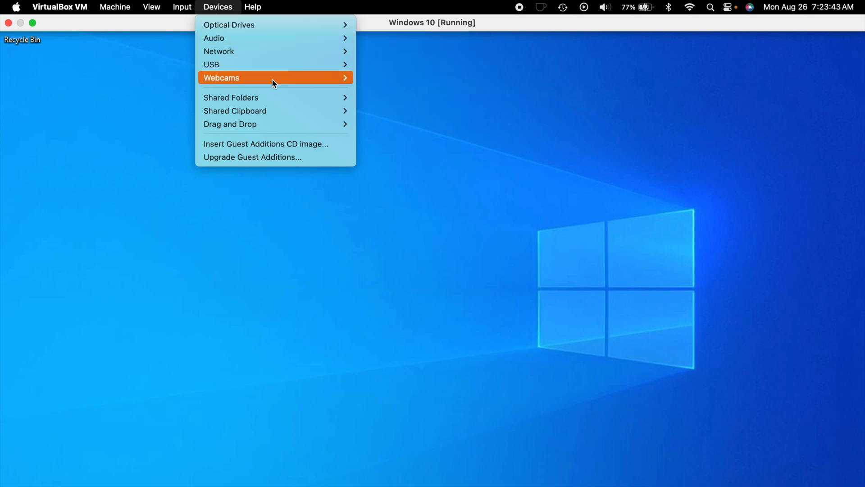
{"action": "mouse_move", "coordinate": [275, 77]}
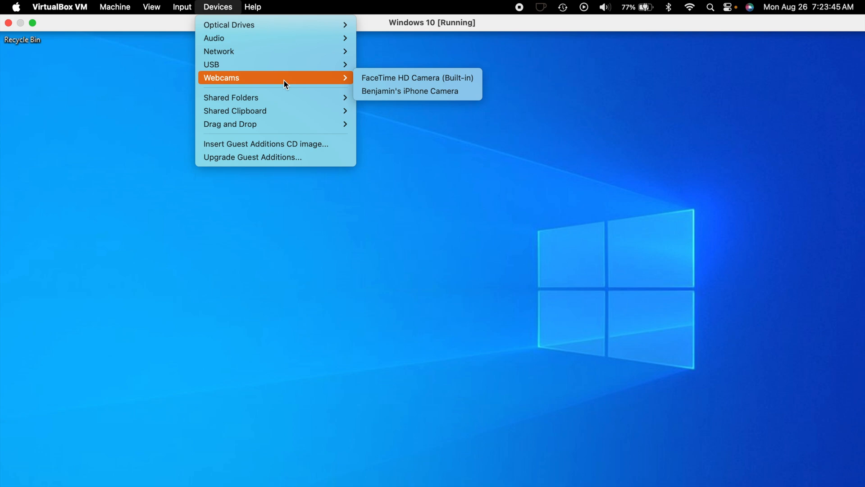
{"action": "mouse_move", "coordinate": [293, 83]}
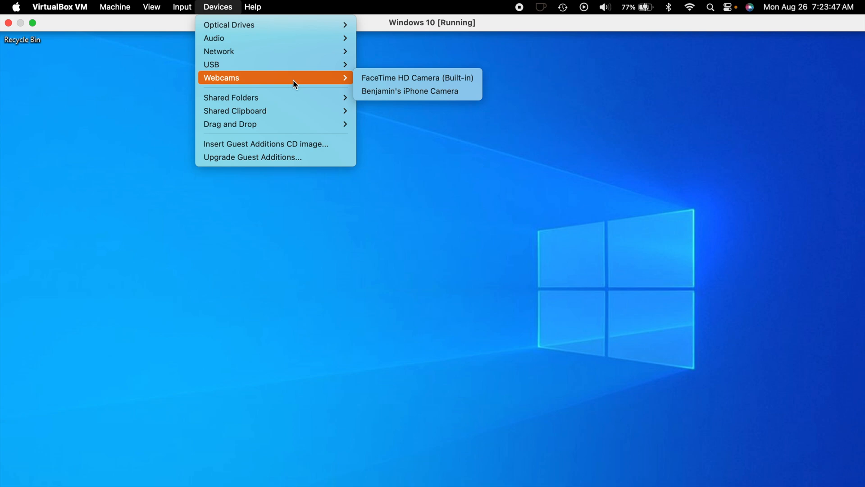
{"action": "mouse_move", "coordinate": [348, 81]}
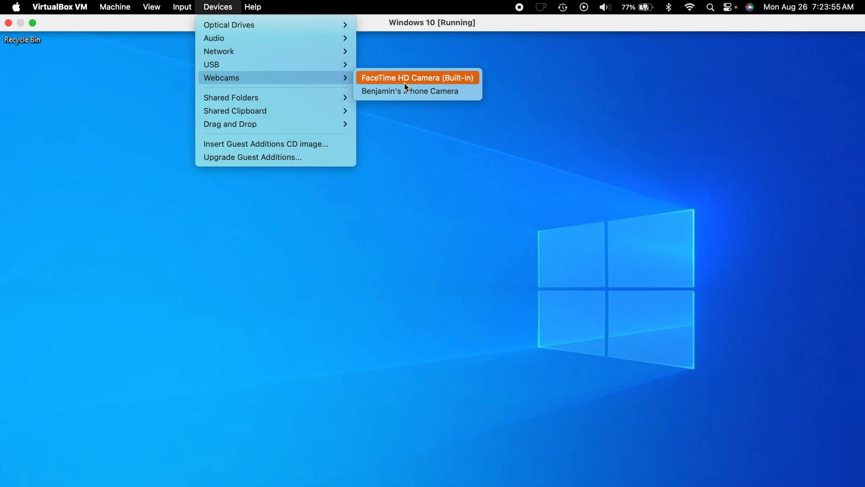
{"action": "mouse_move", "coordinate": [424, 80]}
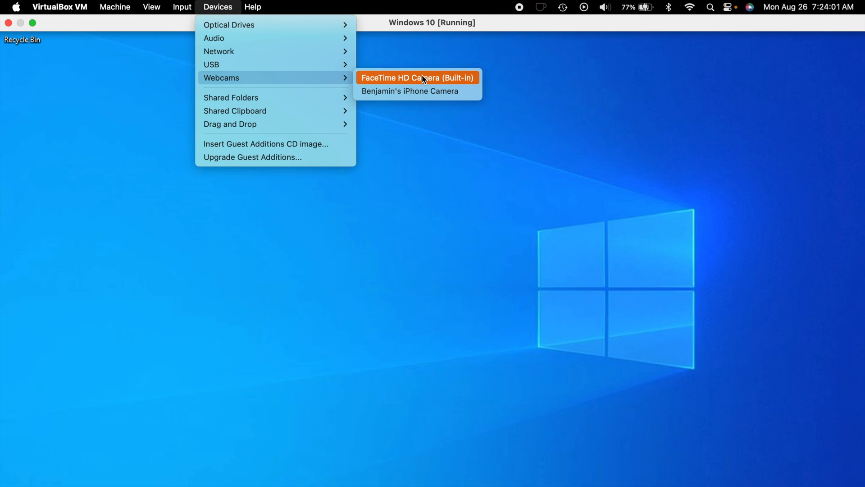
{"action": "left_click", "coordinate": [418, 78]}
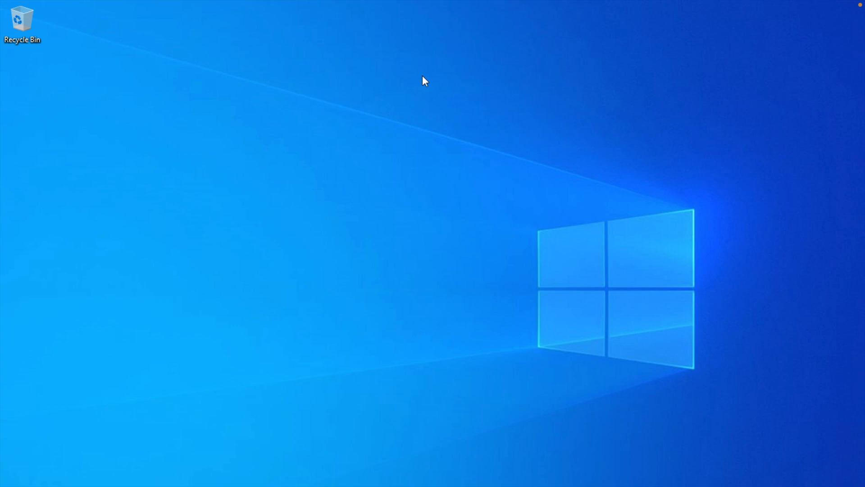
{"action": "mouse_move", "coordinate": [384, 164]}
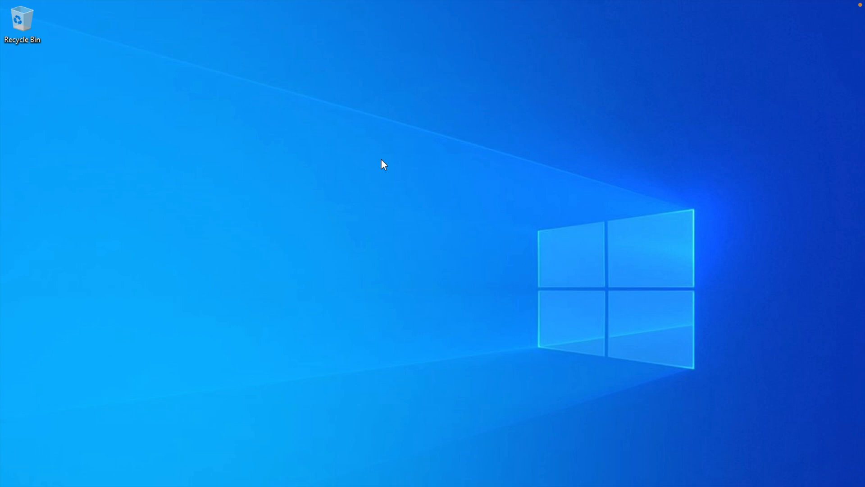
{"action": "mouse_move", "coordinate": [260, 426]}
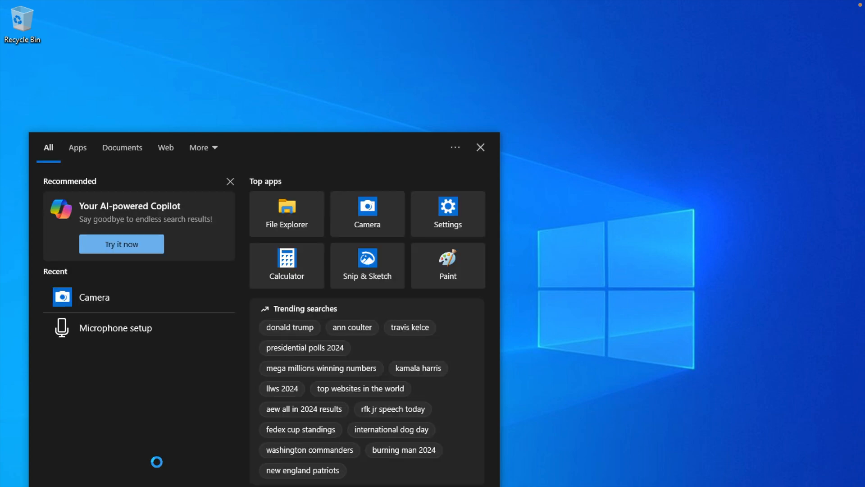
{"action": "type", "text": "camera"}
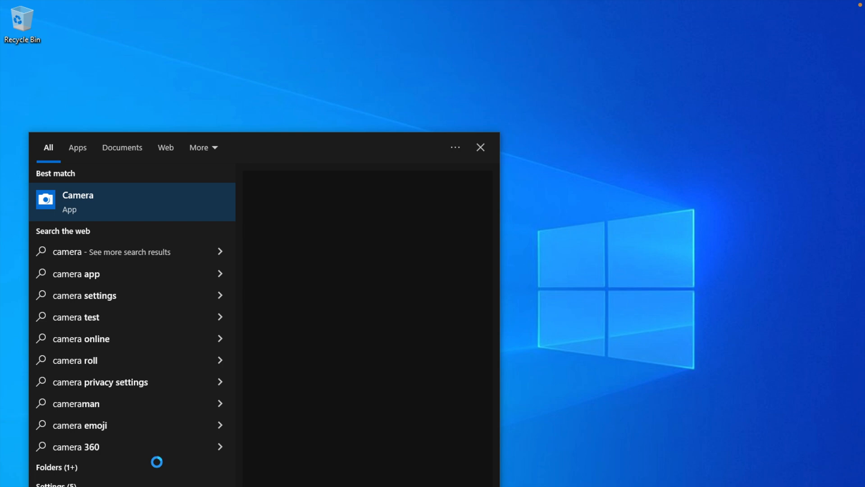
{"action": "left_click", "coordinate": [77, 201]}
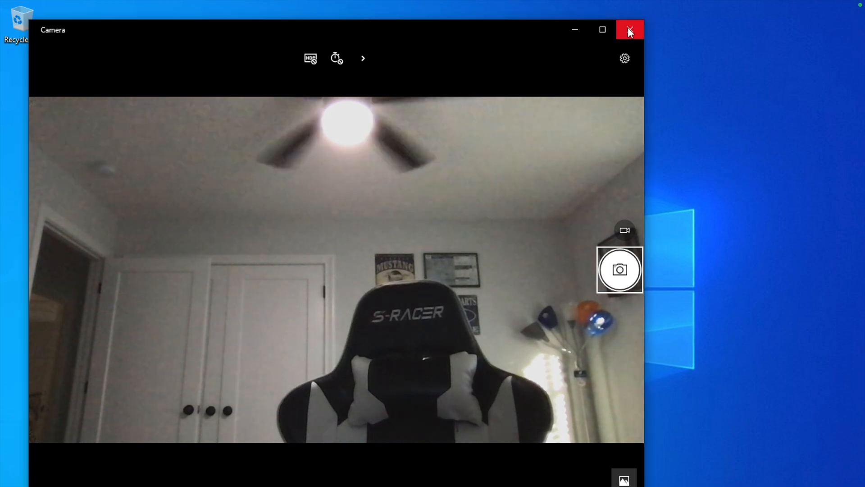
{"action": "left_click", "coordinate": [630, 29]}
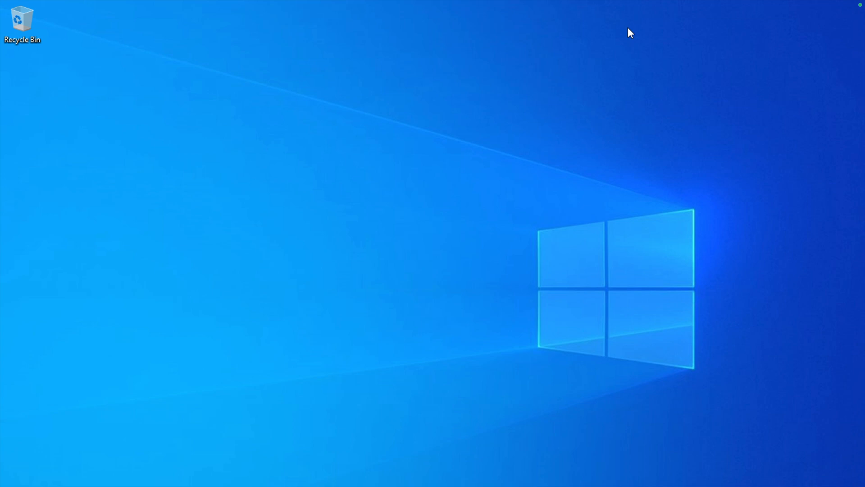
{"action": "left_click", "coordinate": [217, 7]}
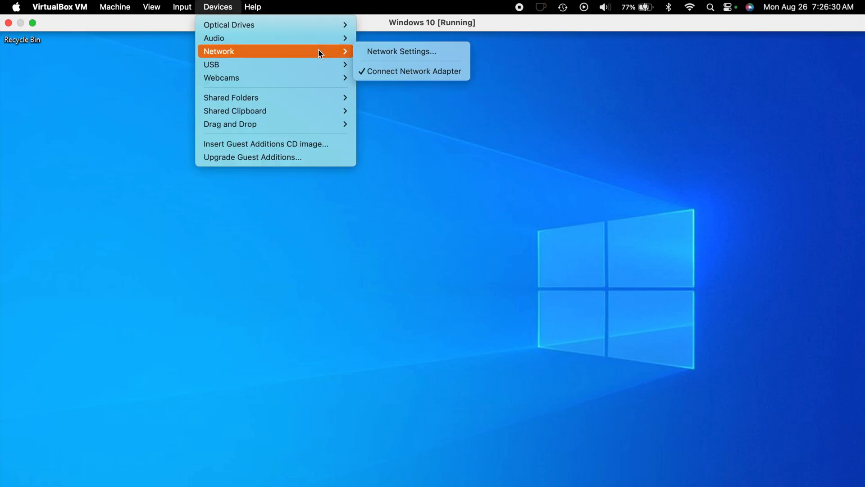
{"action": "mouse_move", "coordinate": [214, 38]}
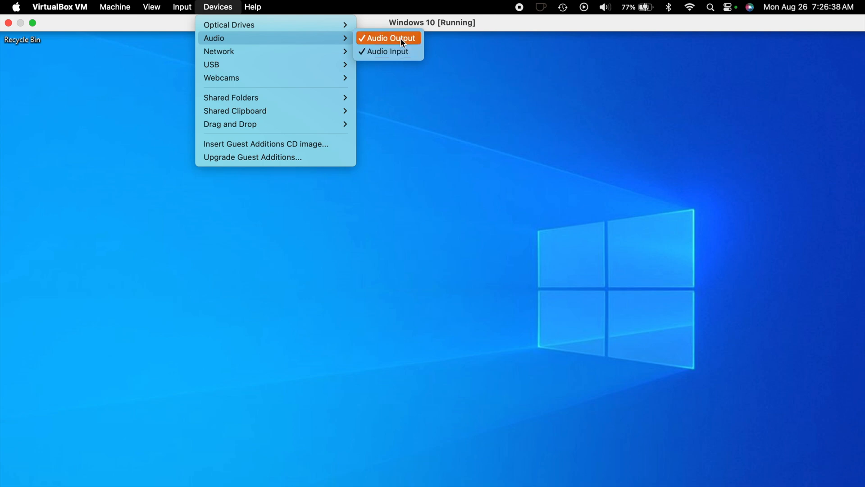
{"action": "mouse_move", "coordinate": [386, 51]}
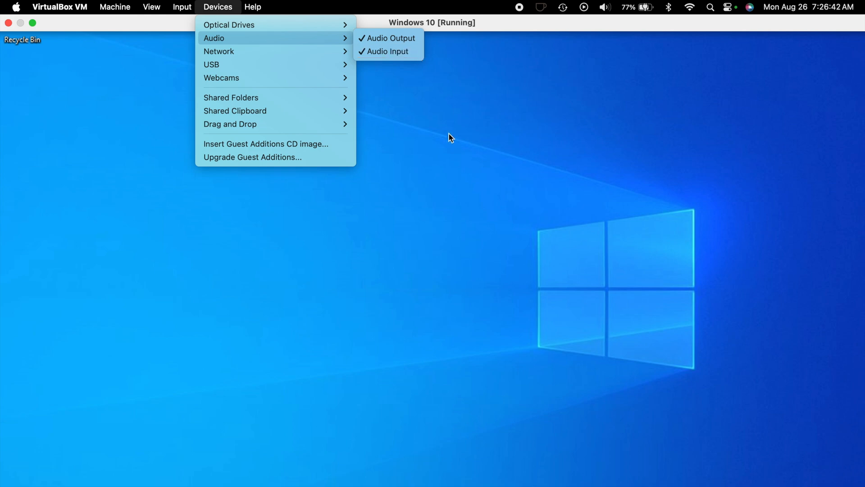
{"action": "mouse_move", "coordinate": [141, 83]}
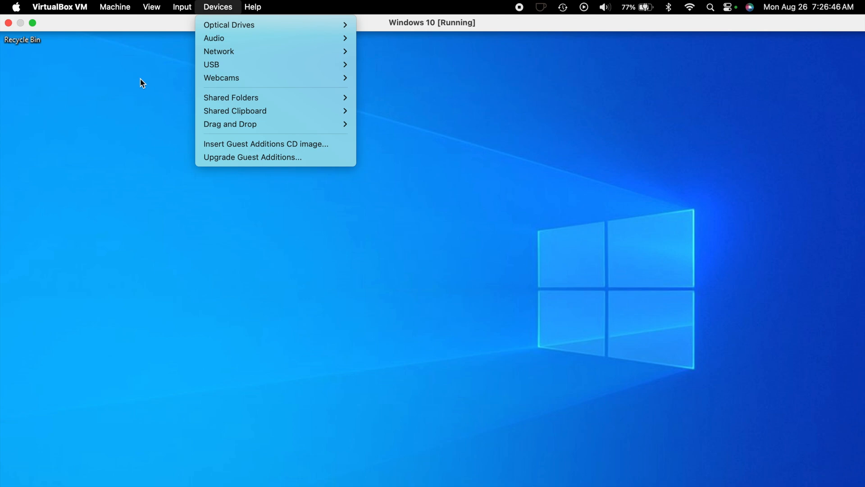
{"action": "left_click", "coordinate": [171, 187]}
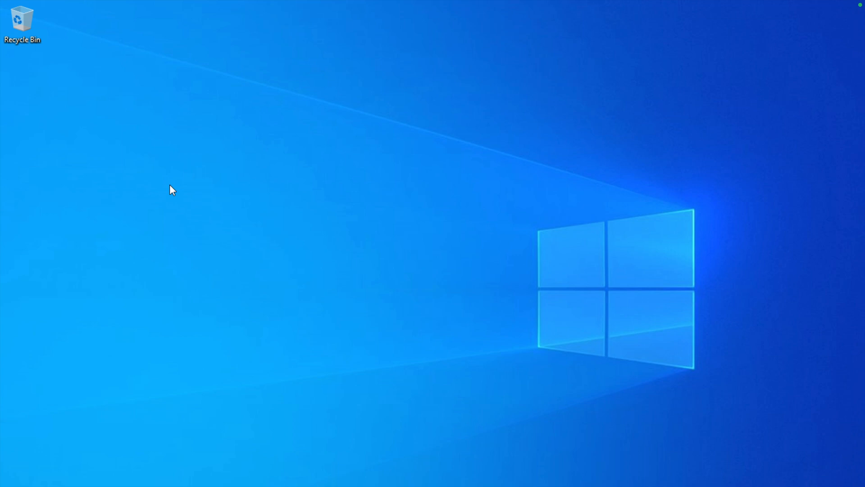
{"action": "mouse_move", "coordinate": [435, 205]}
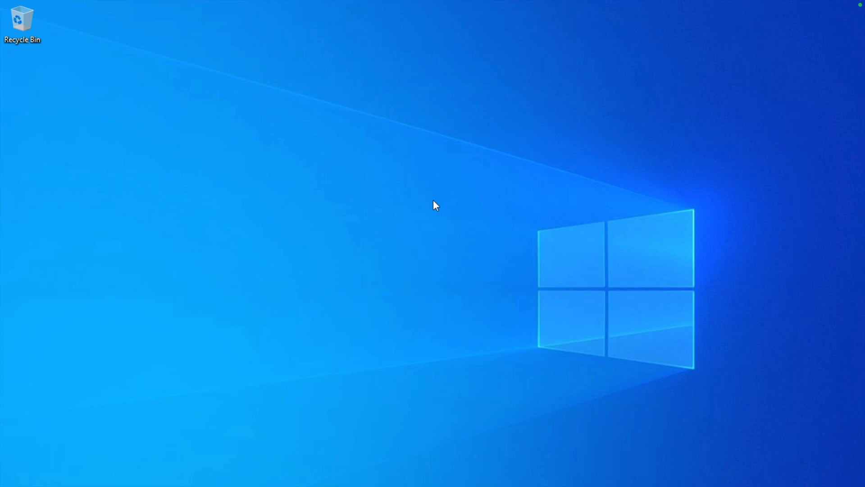
{"action": "mouse_move", "coordinate": [339, 139]}
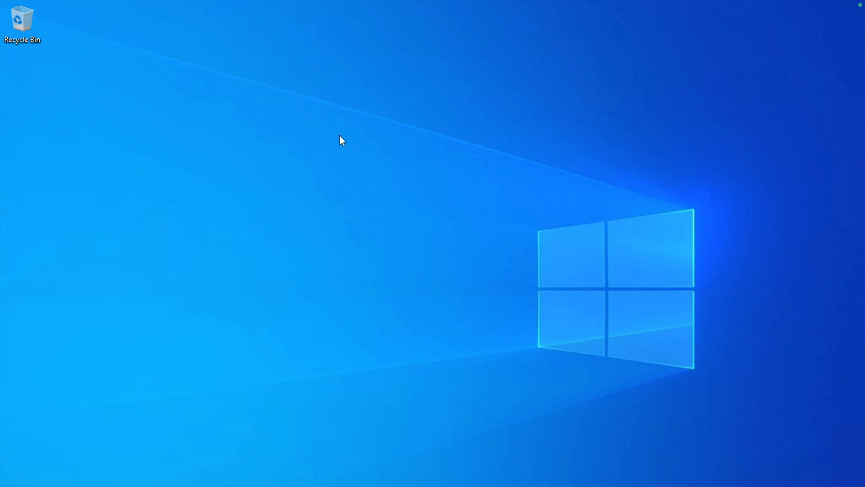
{"action": "mouse_move", "coordinate": [203, 7]}
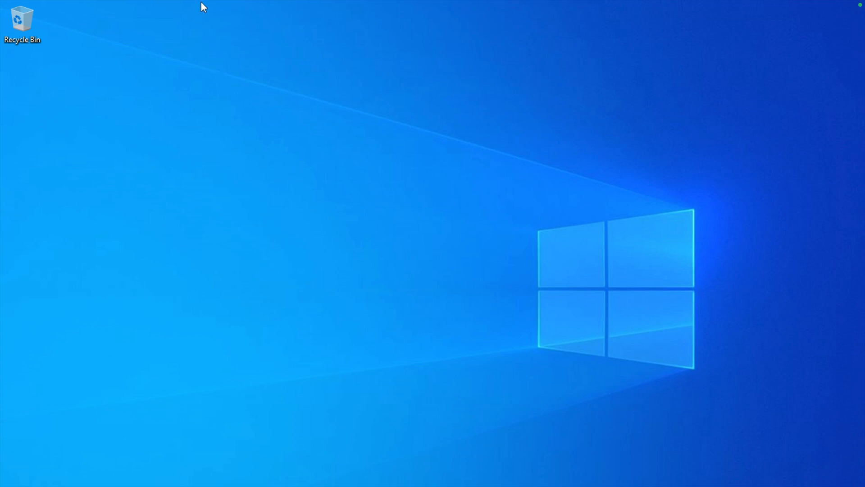
Show the VM's Devices menu listing drives, audio, network, USB, webcams and guest additions.
{"action": "left_click", "coordinate": [217, 6]}
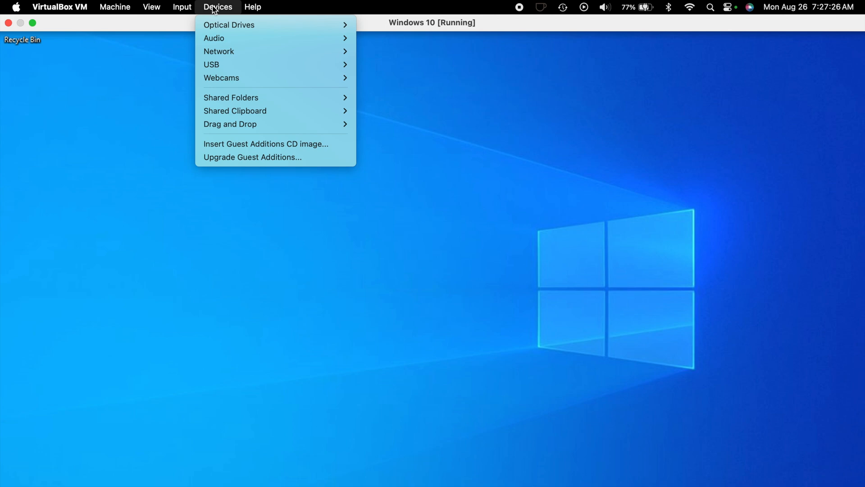
{"action": "mouse_move", "coordinate": [341, 169]}
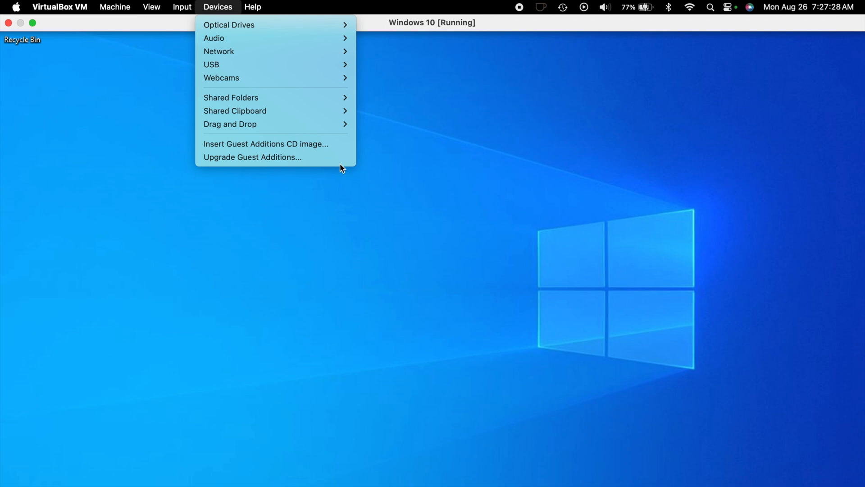